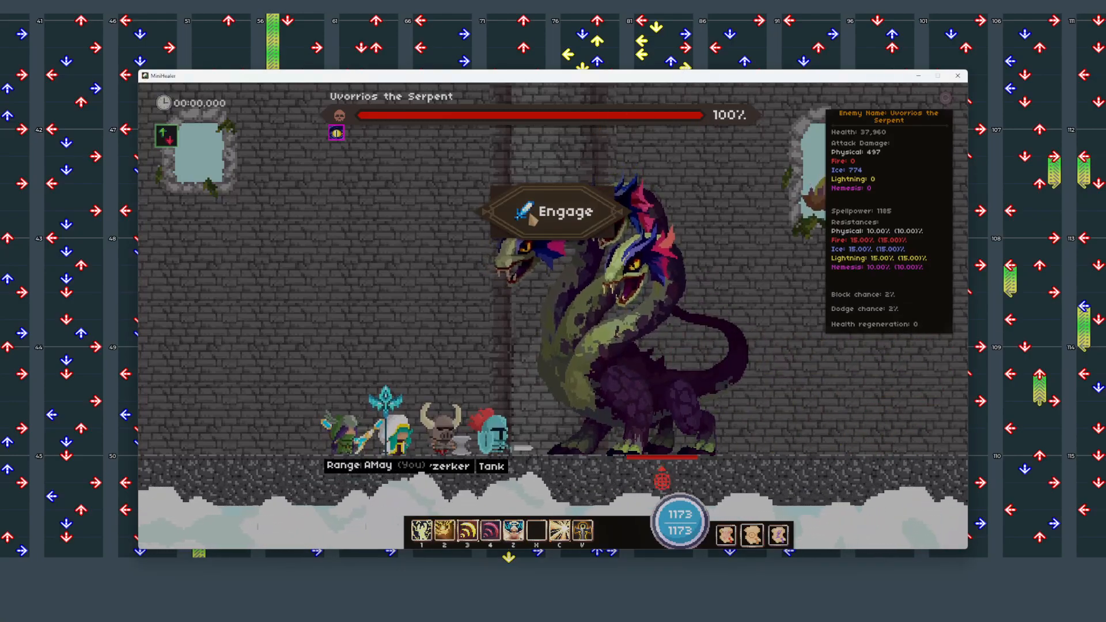
{"action": "mouse_move", "coordinate": [337, 133]}
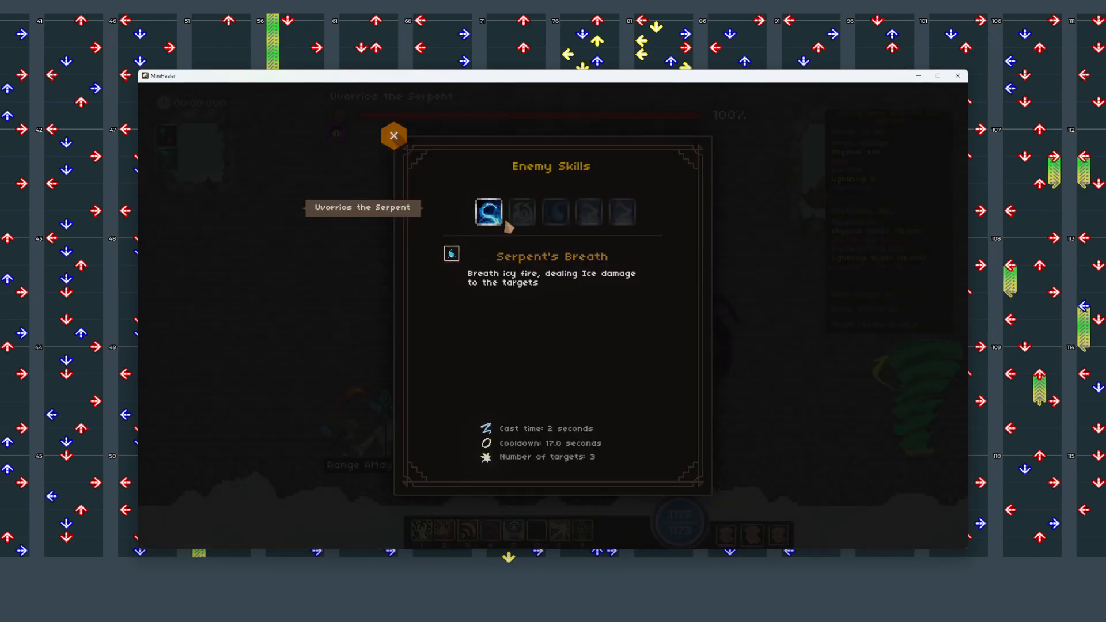
{"action": "mouse_move", "coordinate": [514, 217]}
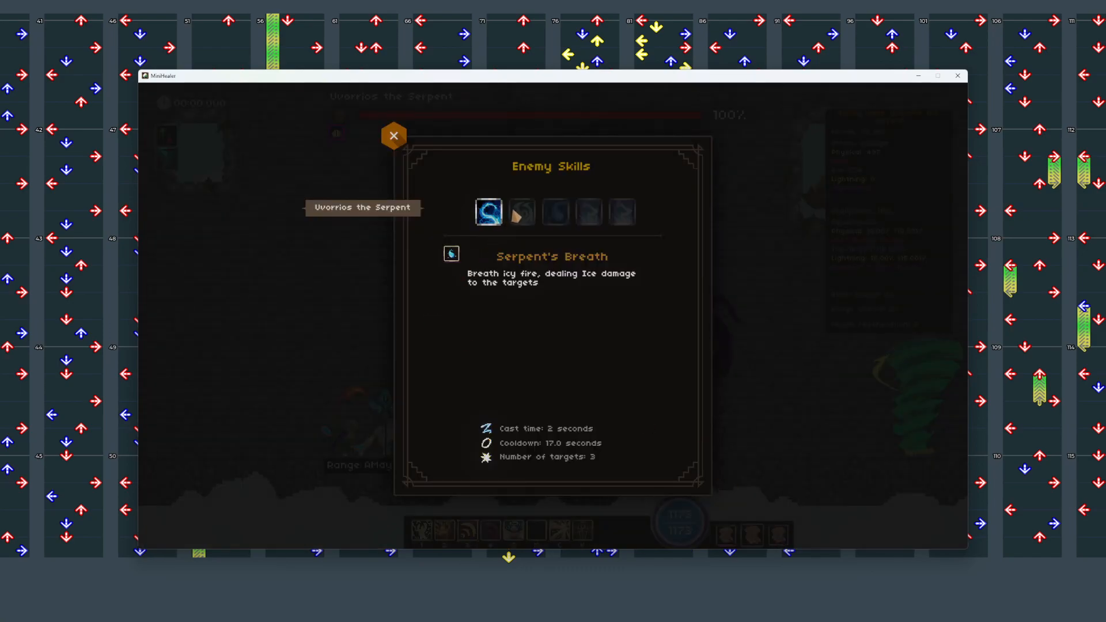
Step: Read the Serpent's Curse, Mana Burn and Azure Beam skill descriptions for Uvorrios
{"action": "left_click", "coordinate": [520, 212]}
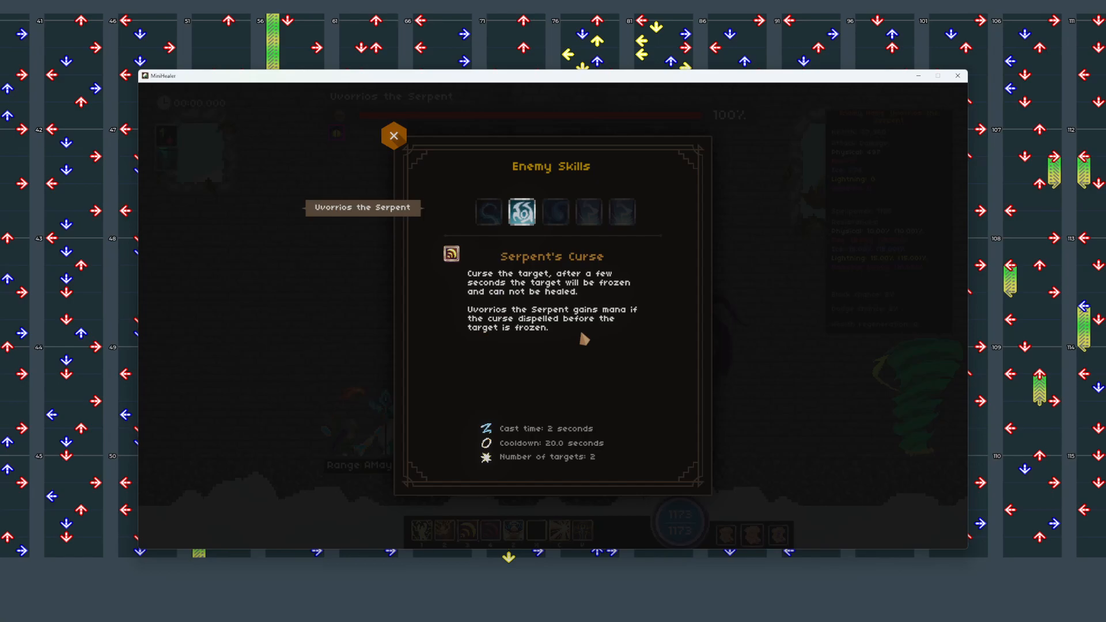
{"action": "mouse_move", "coordinate": [547, 226]}
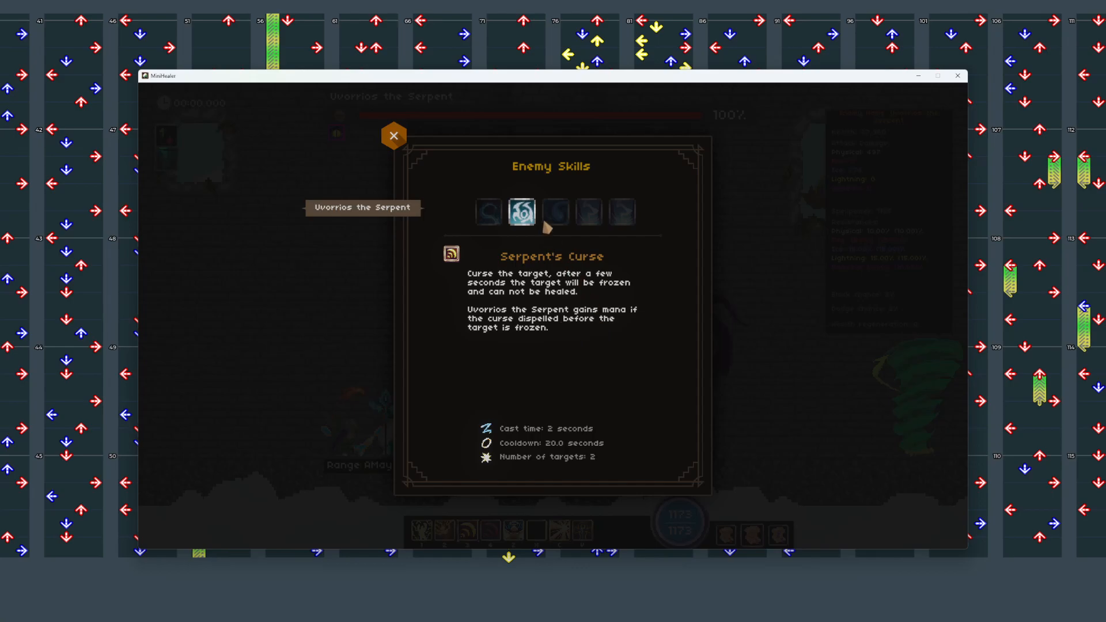
{"action": "left_click", "coordinate": [555, 213]}
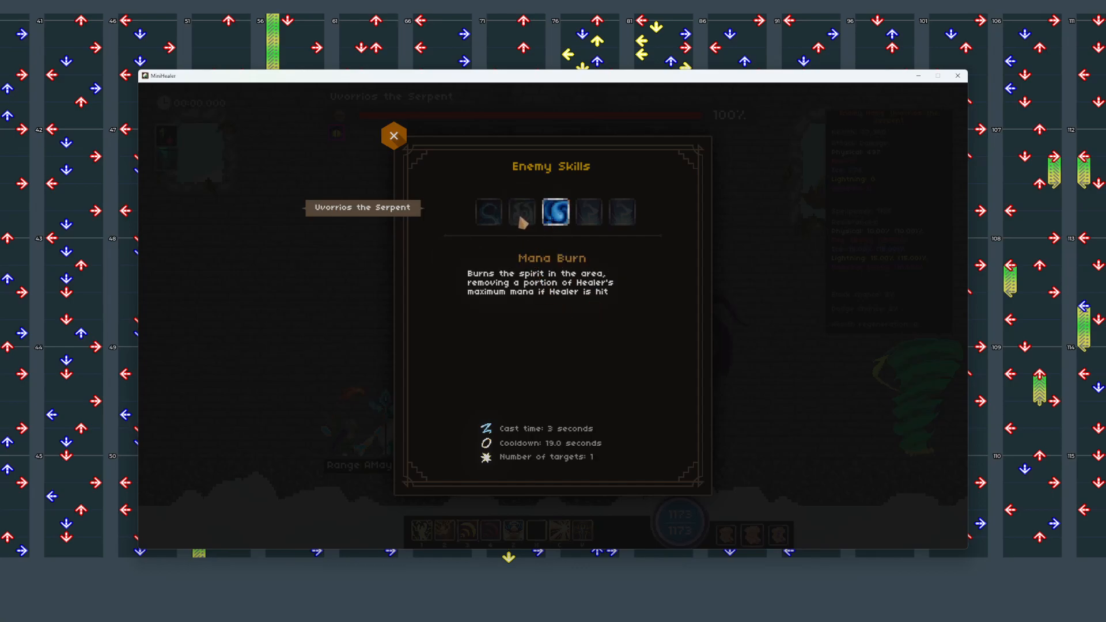
{"action": "mouse_move", "coordinate": [543, 312]}
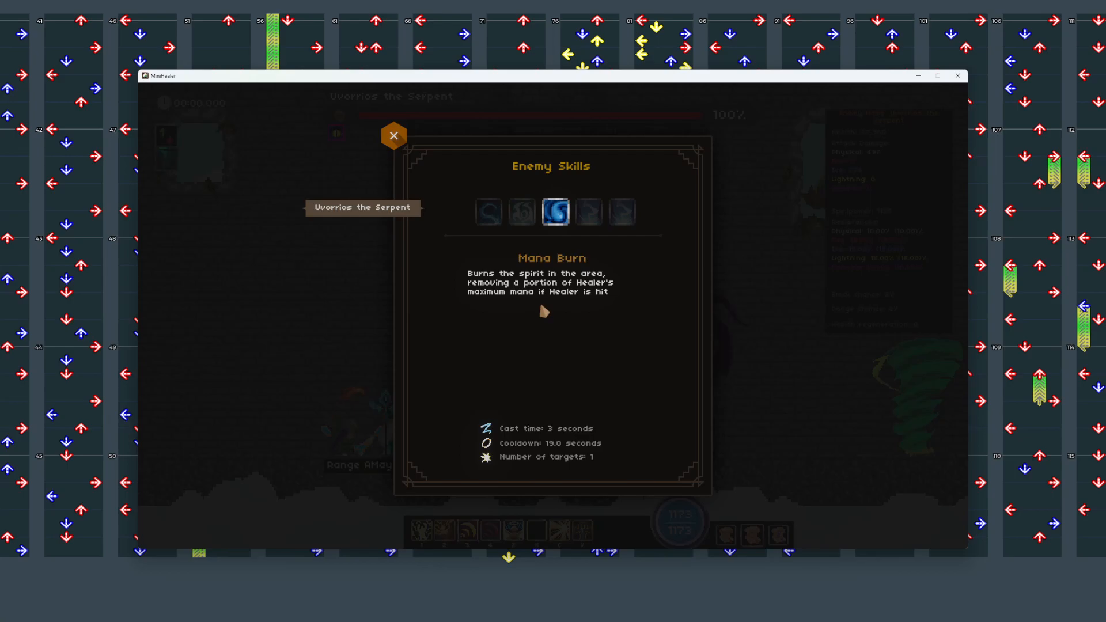
{"action": "mouse_move", "coordinate": [552, 315]}
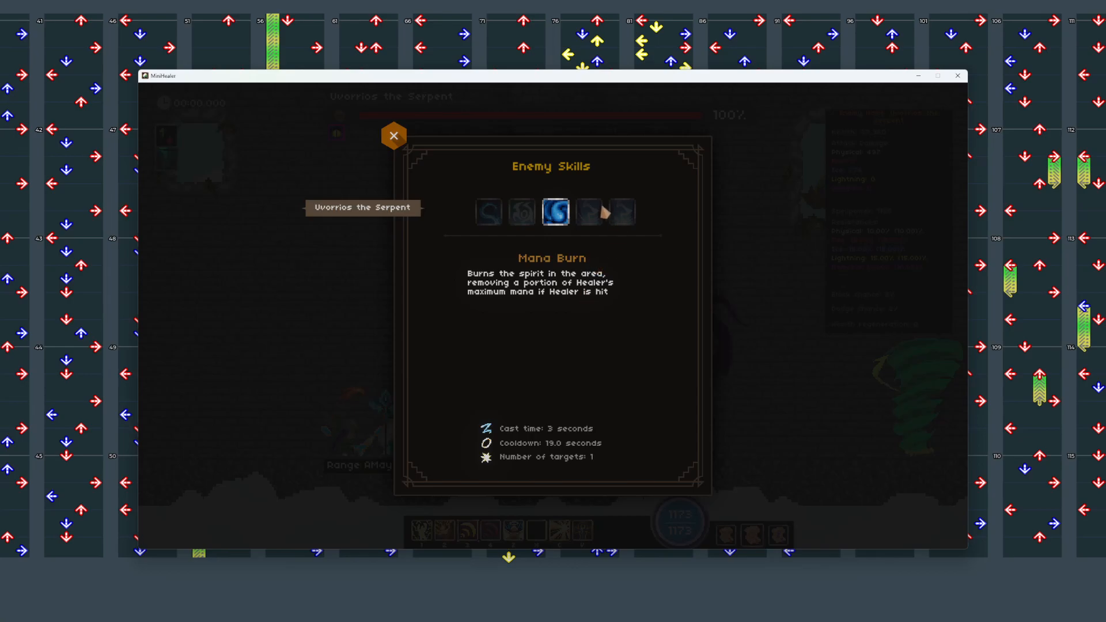
{"action": "mouse_move", "coordinate": [590, 214]}
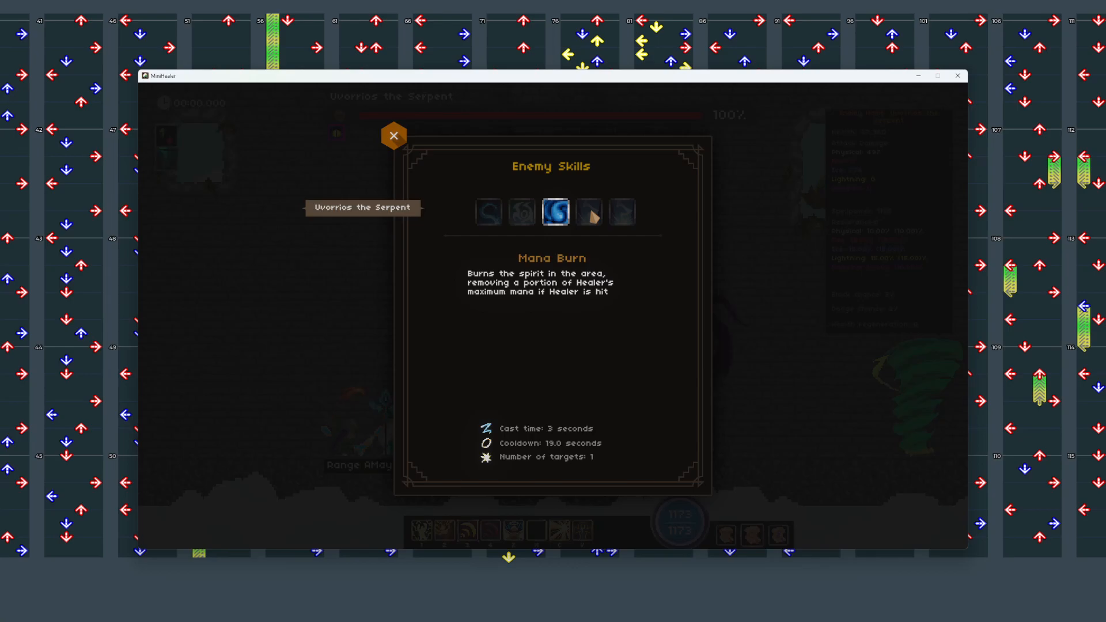
{"action": "left_click", "coordinate": [588, 213]}
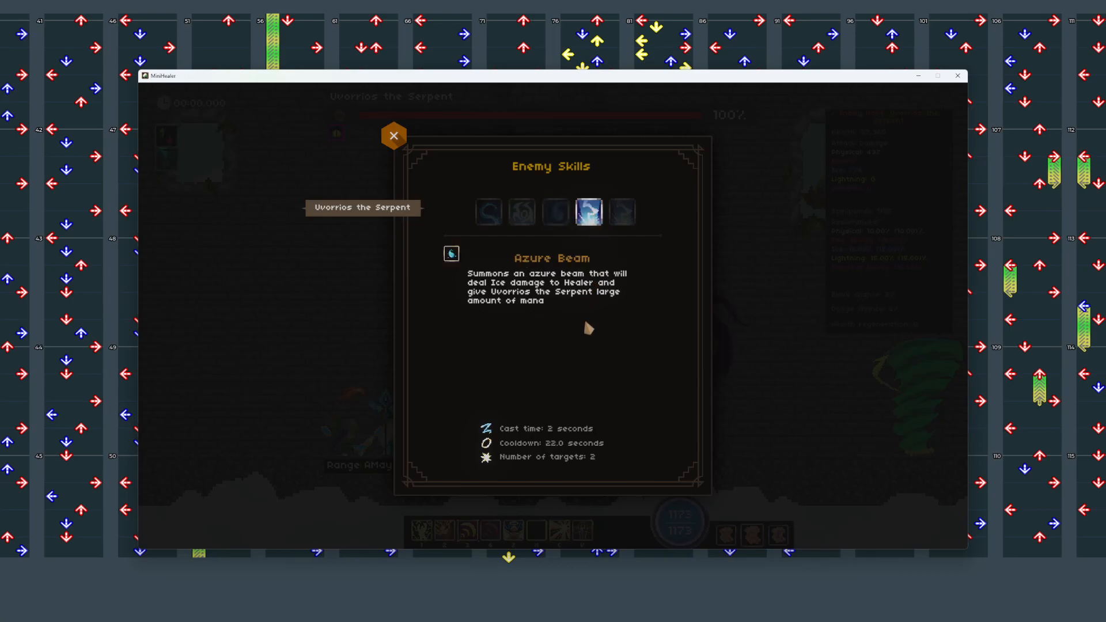
{"action": "mouse_move", "coordinate": [589, 343]}
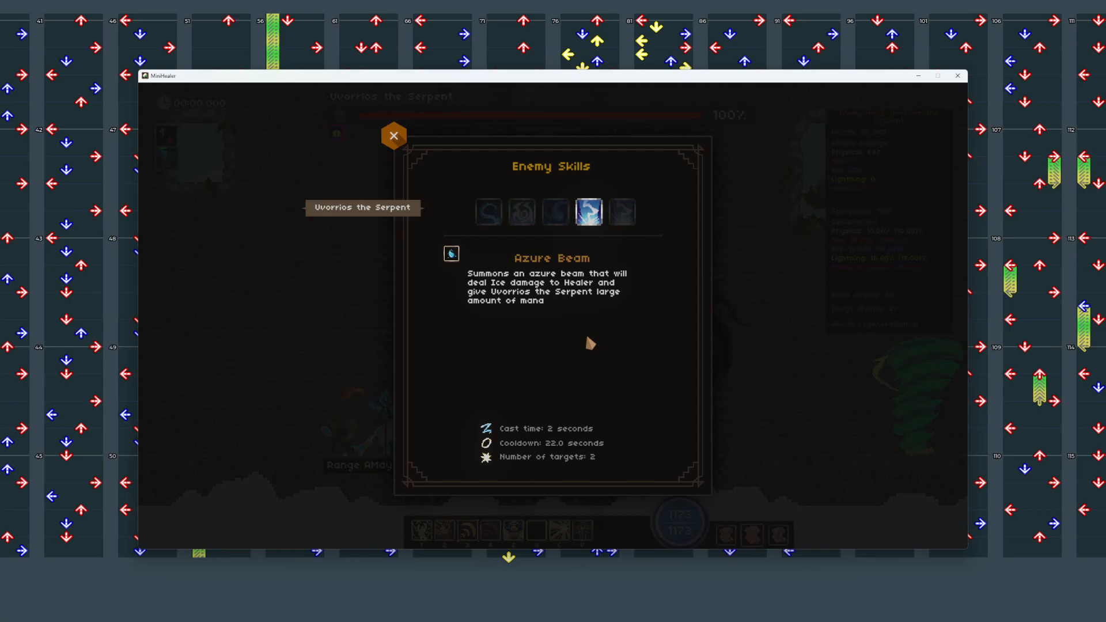
{"action": "mouse_move", "coordinate": [451, 254]}
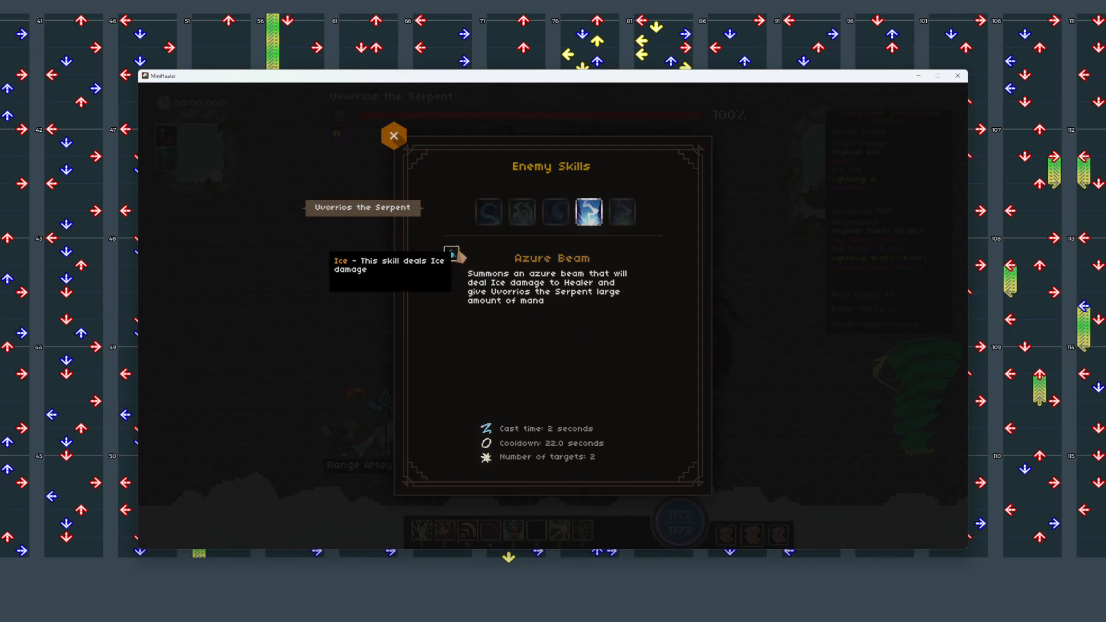
{"action": "mouse_move", "coordinate": [512, 302]}
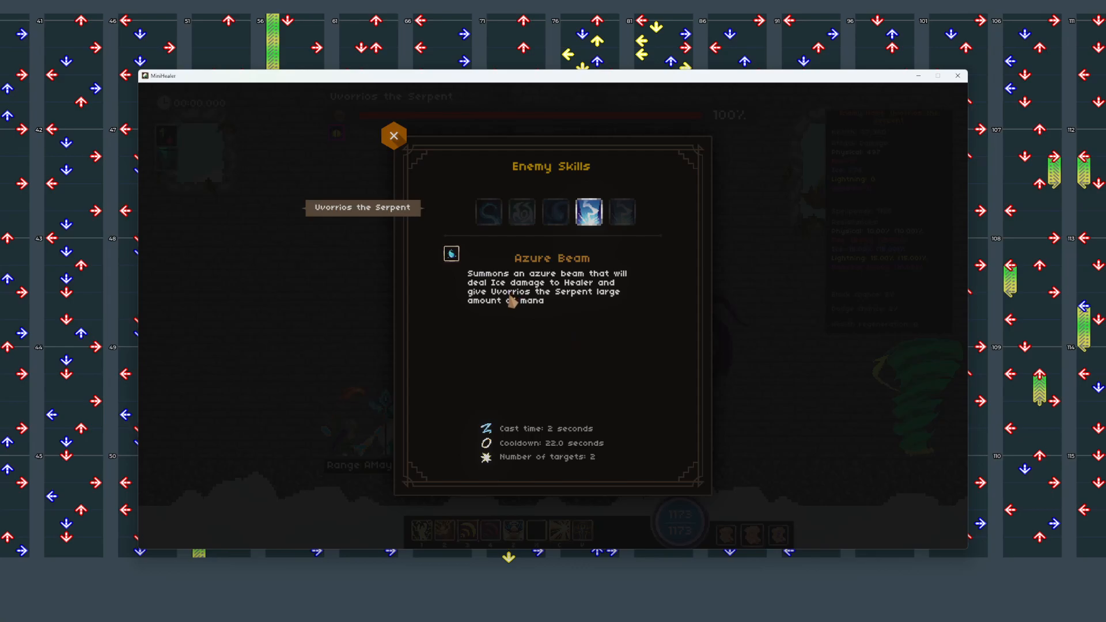
{"action": "mouse_move", "coordinate": [631, 215]}
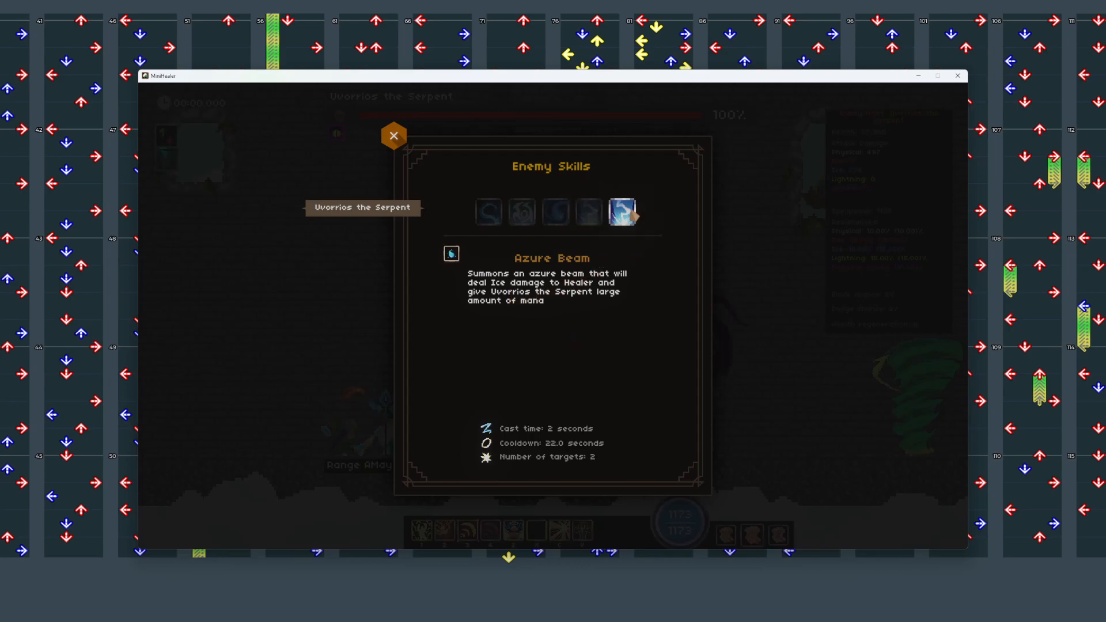
{"action": "left_click", "coordinate": [587, 212]}
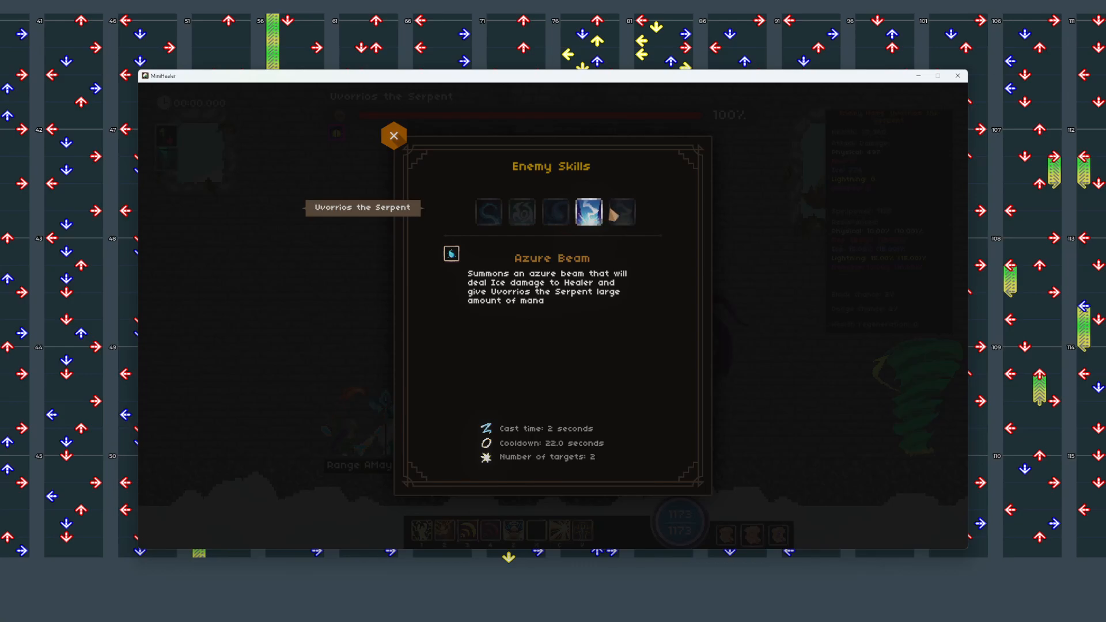
Step: Close the Enemy Skills overview and engage Uvorrios the Serpent to begin the fight
{"action": "left_click", "coordinate": [393, 136]}
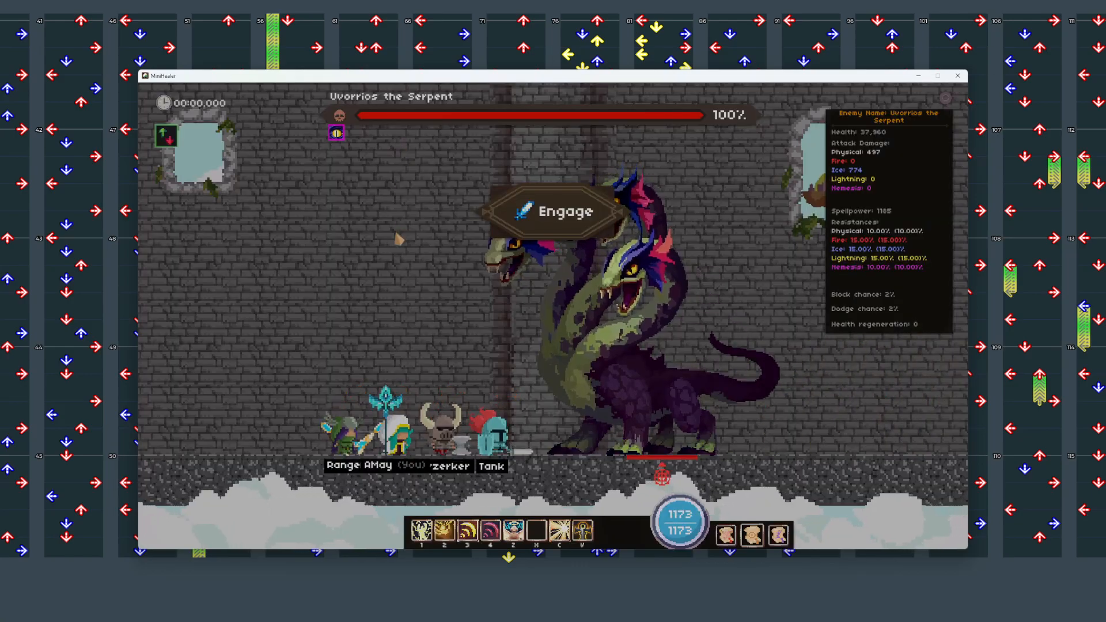
{"action": "mouse_move", "coordinate": [335, 133]}
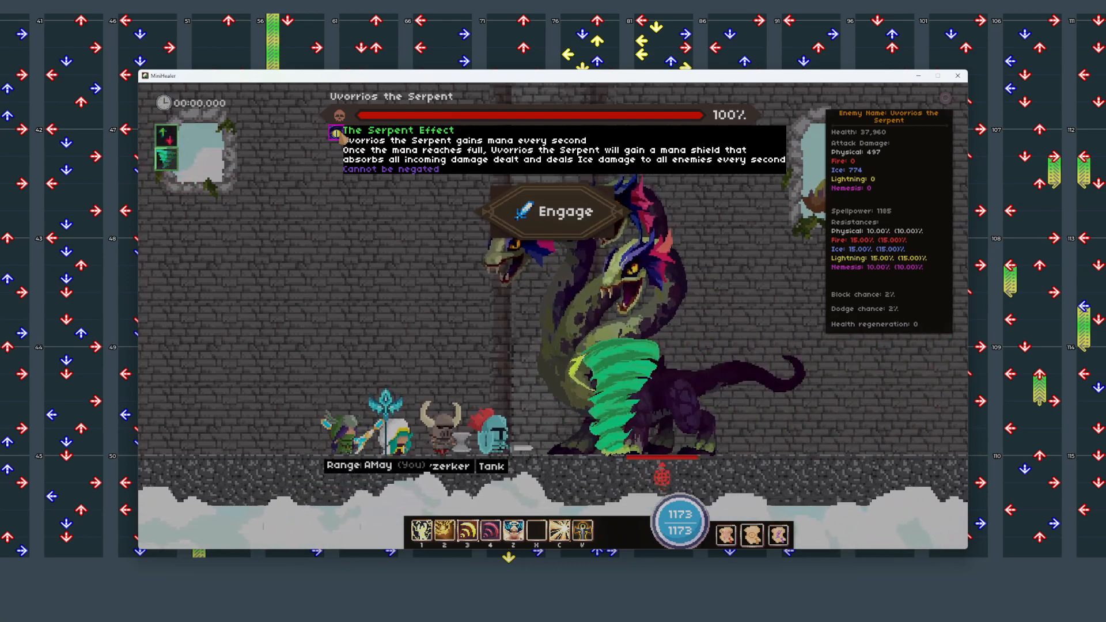
{"action": "left_click", "coordinate": [553, 210]}
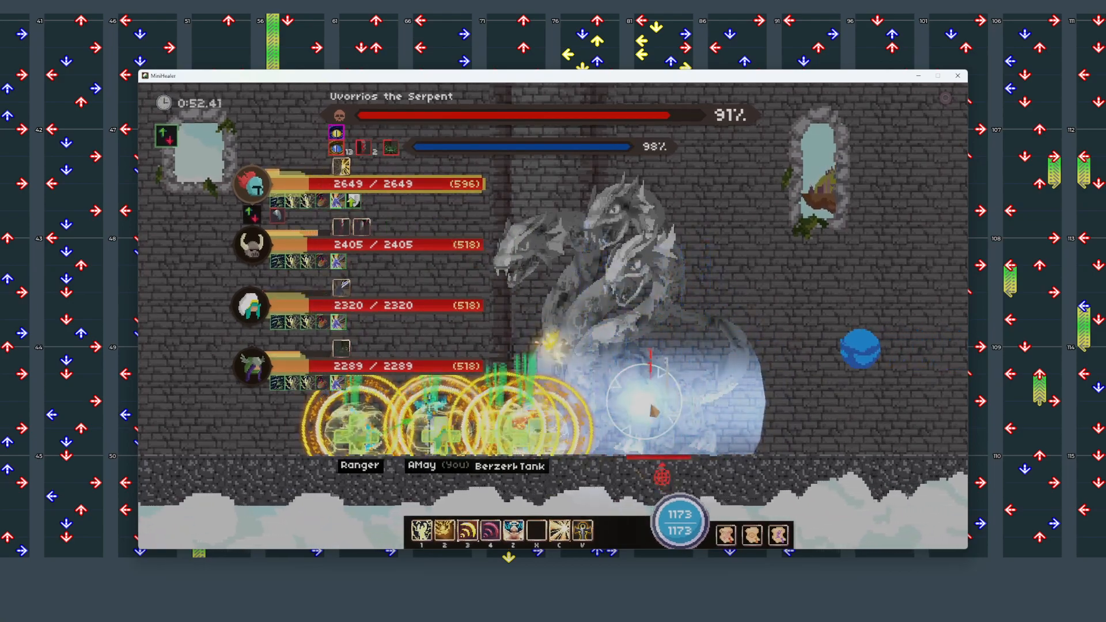
Step: Mid-fight, reopen Uvorrios's Enemy Skills and review Azure Beam, then Serpent's Curse
{"action": "left_click", "coordinate": [337, 115]}
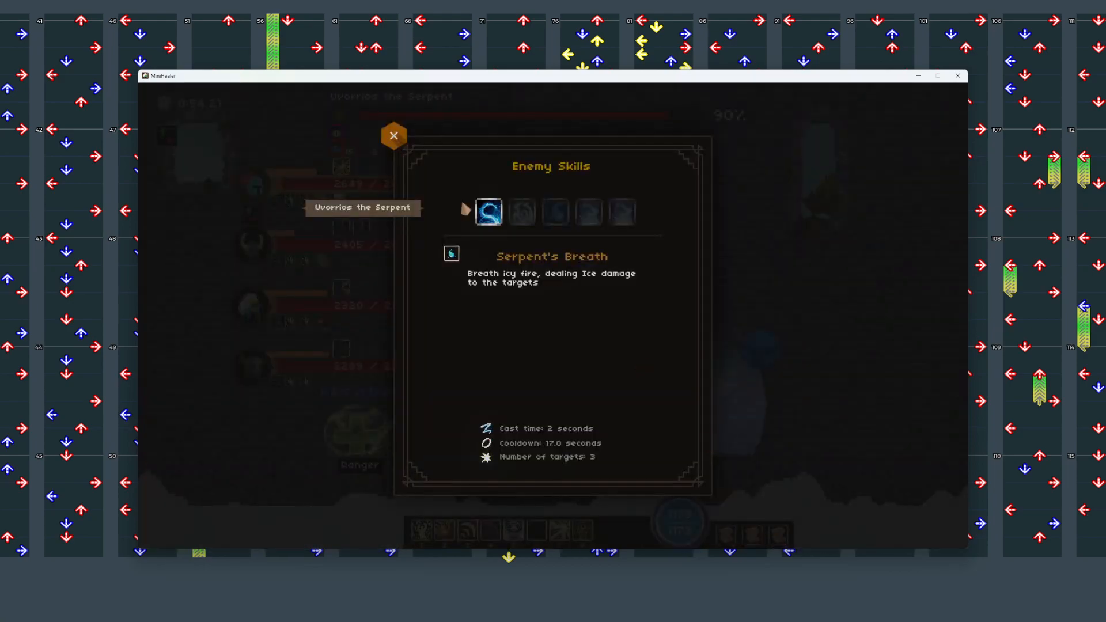
{"action": "left_click", "coordinate": [588, 212]}
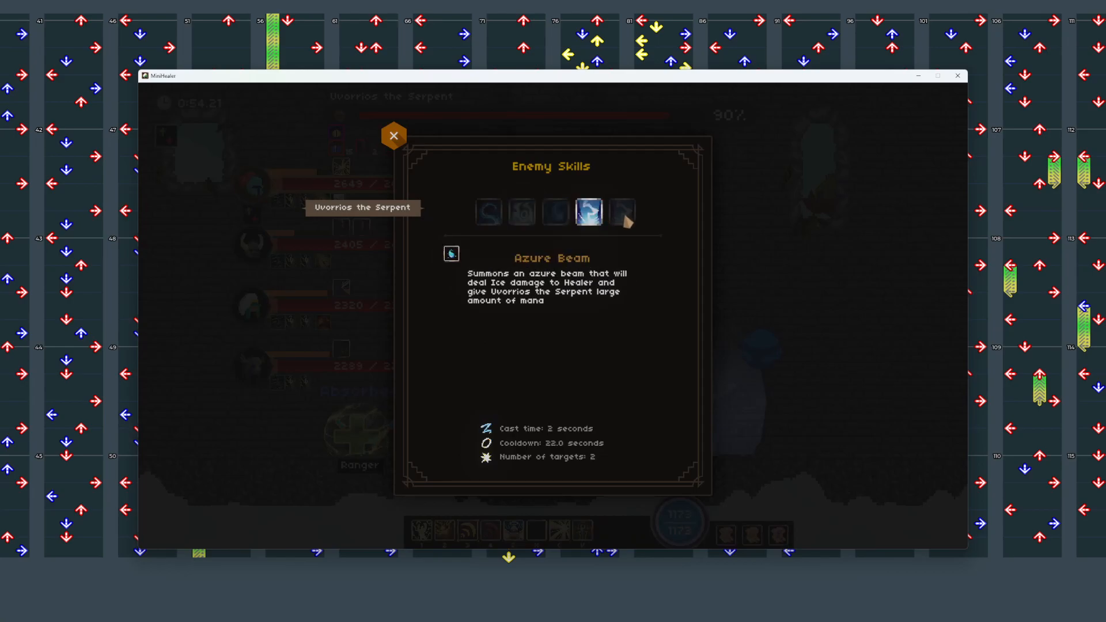
{"action": "left_click", "coordinate": [522, 213]}
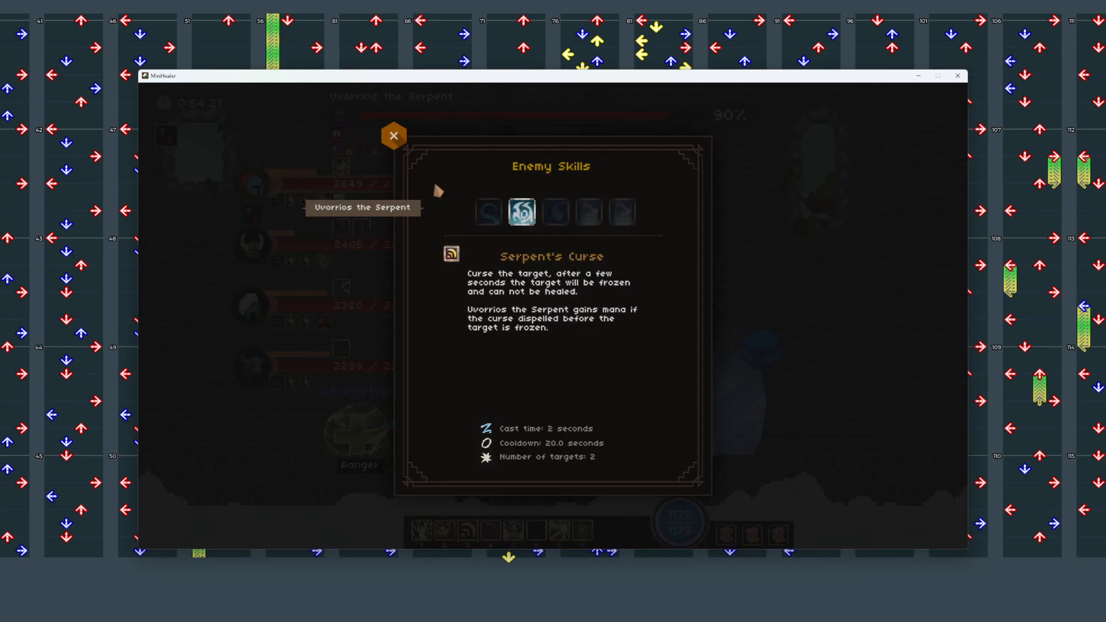
{"action": "mouse_move", "coordinate": [402, 145]}
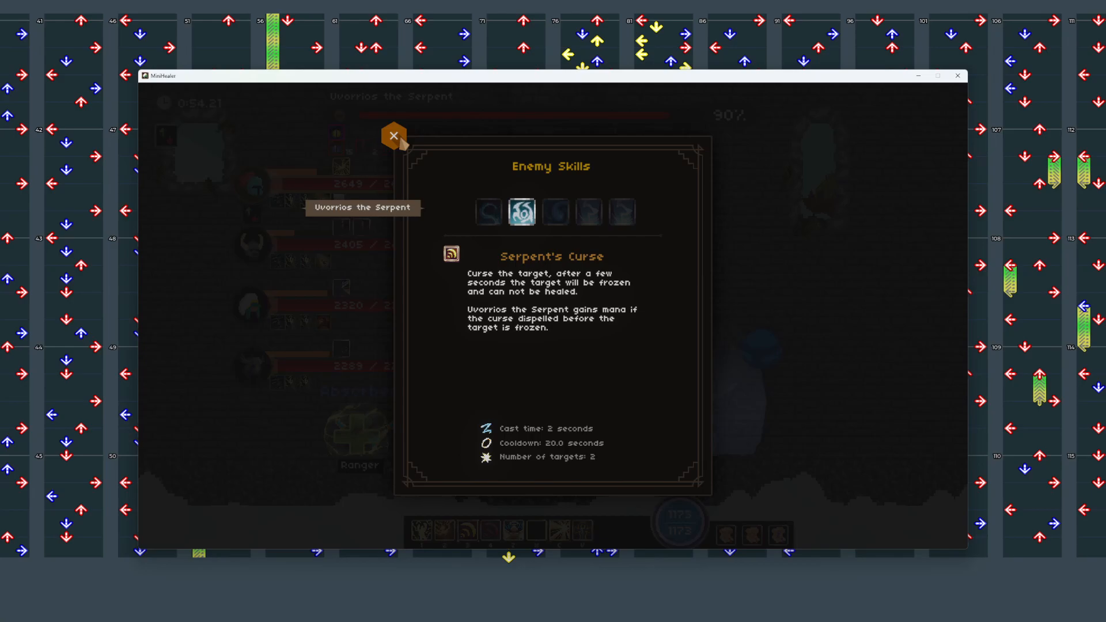
{"action": "left_click", "coordinate": [393, 134]}
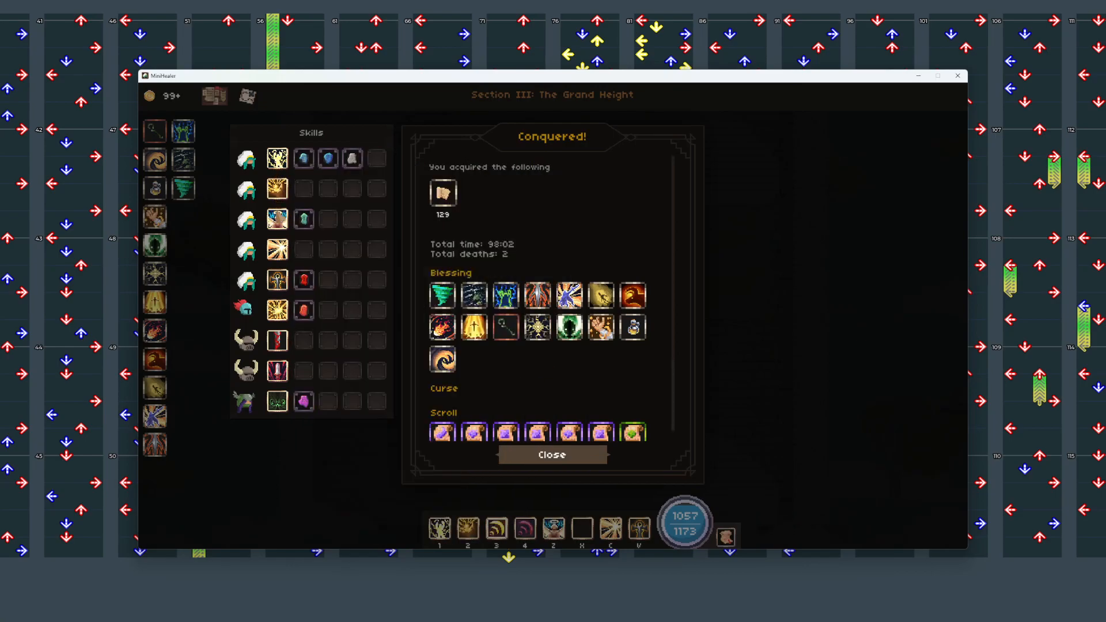
{"action": "mouse_move", "coordinate": [383, 160]}
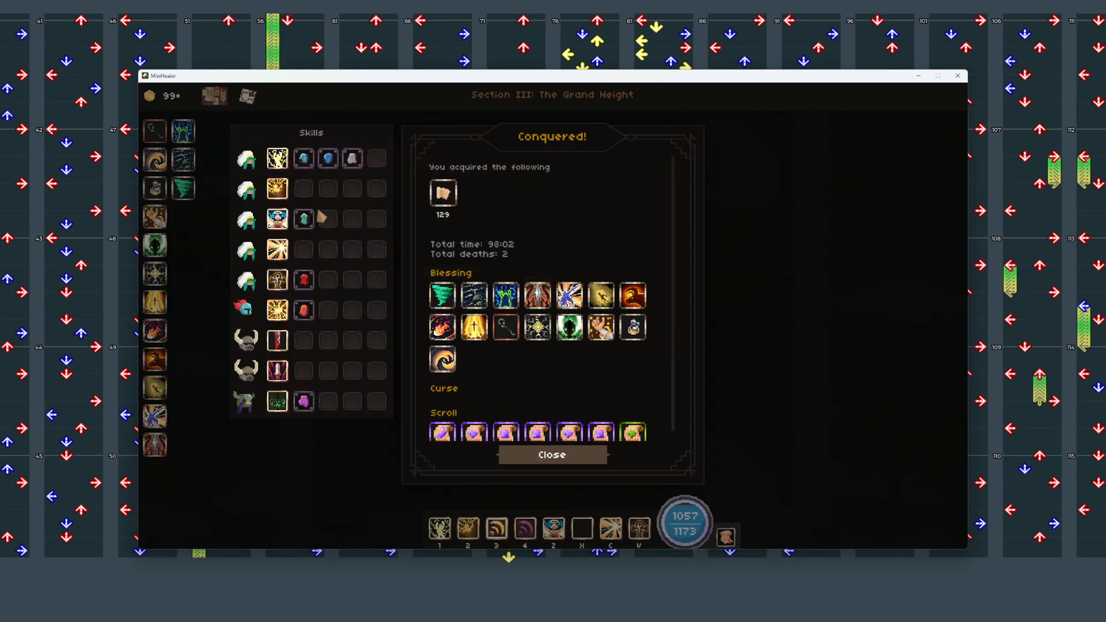
{"action": "mouse_move", "coordinate": [286, 424]}
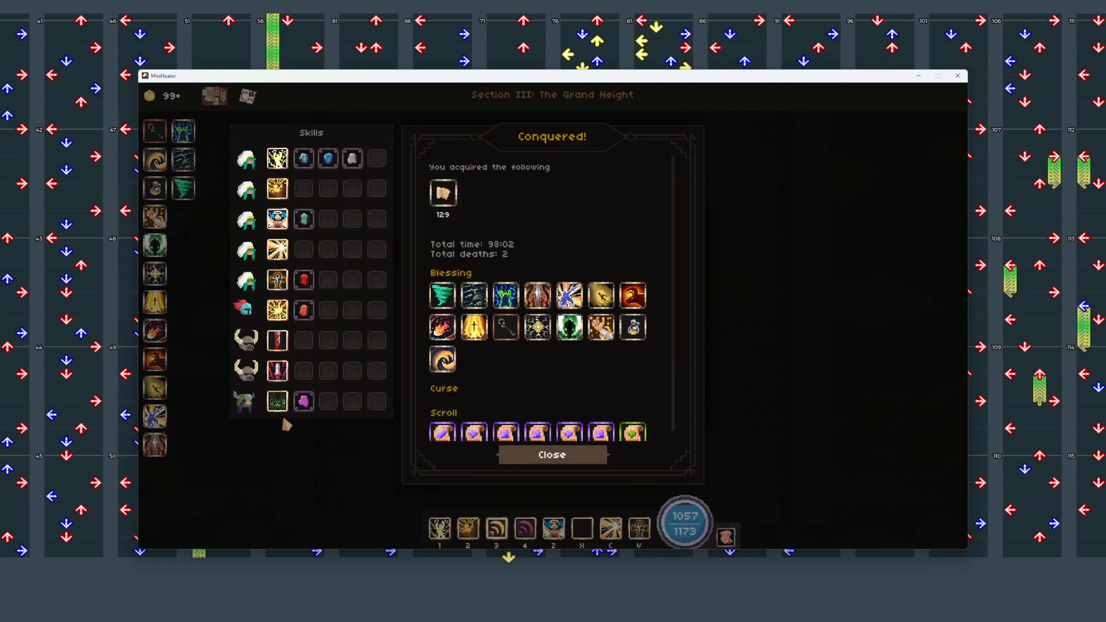